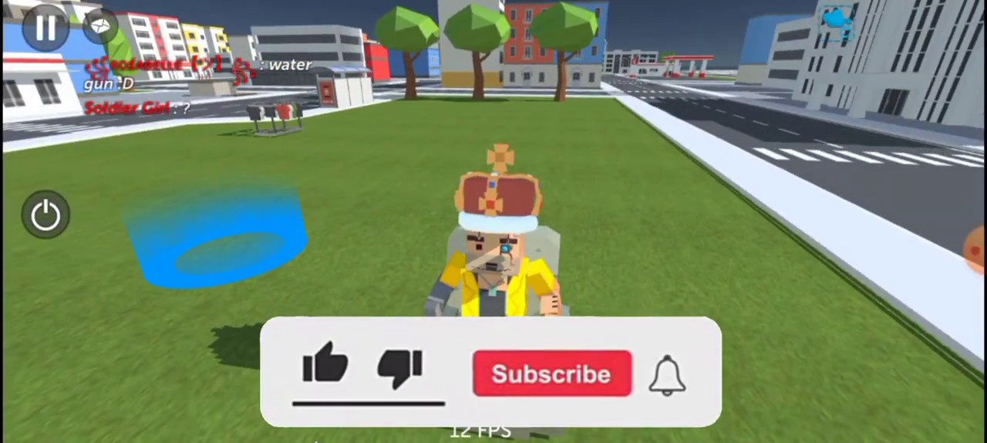
Step: Walk through the city, then pause to show the 'City rp roleplay+real' room's four players
{"action": "left_click", "coordinate": [326, 373]}
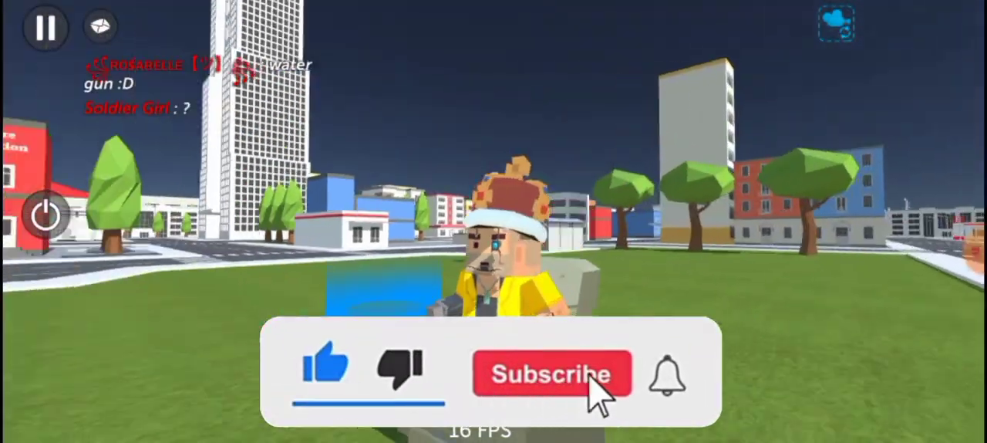
{"action": "left_click", "coordinate": [552, 374]}
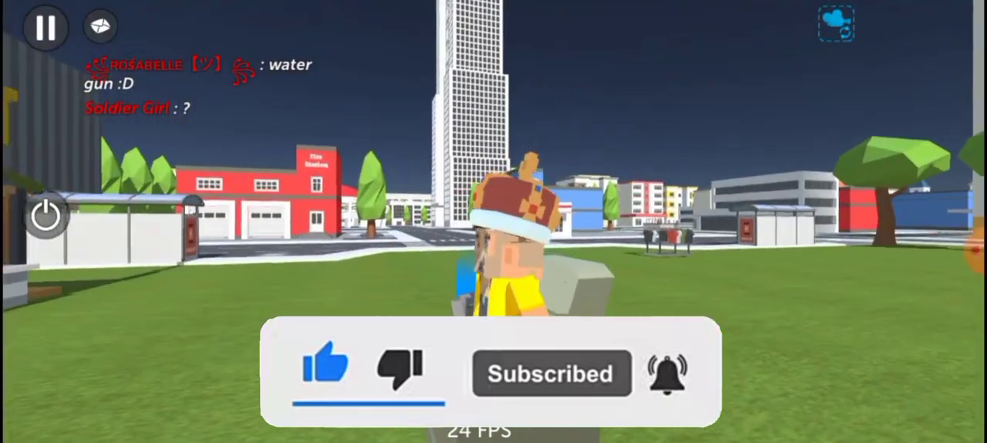
{"action": "left_click", "coordinate": [44, 27]}
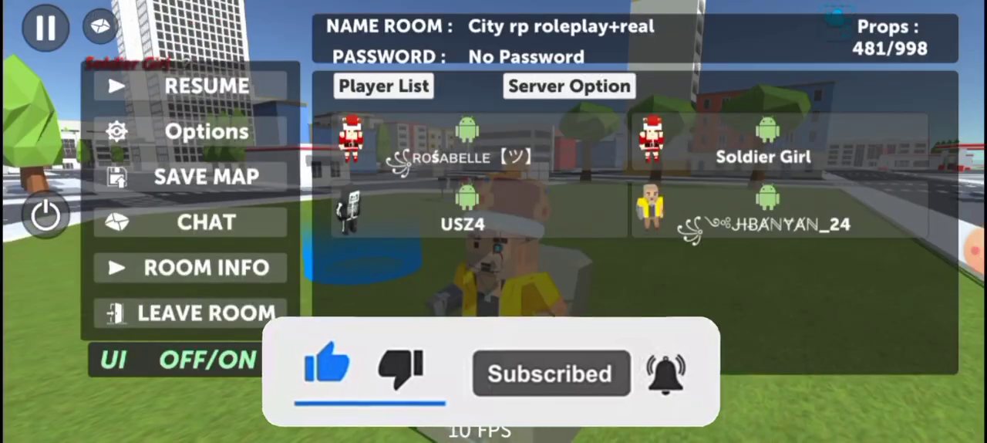